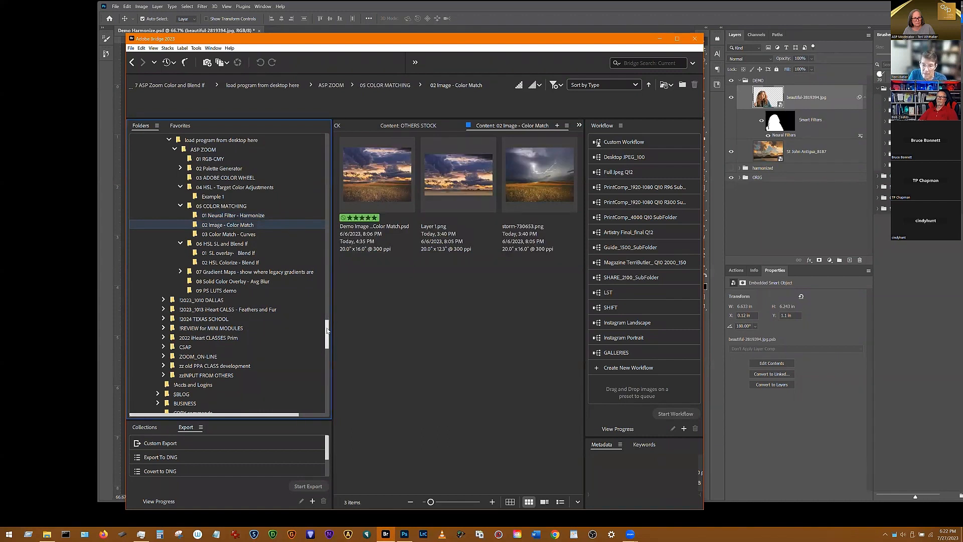
pyautogui.moveTo(376, 172)
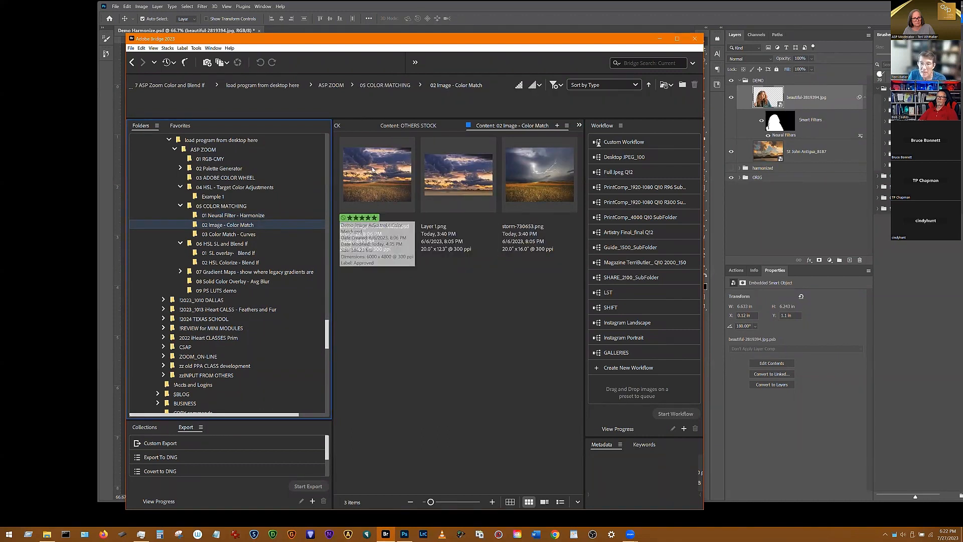
# Step: Select Demo Image Color Match.psd in the 02 Image - Color Match folder for opening
pyautogui.rightClick(376, 174)
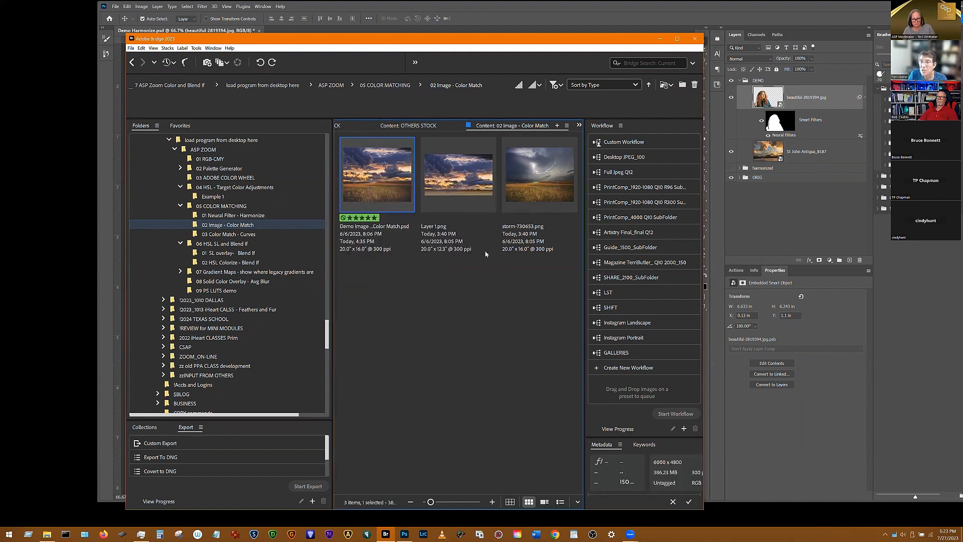
pyautogui.moveTo(462, 110)
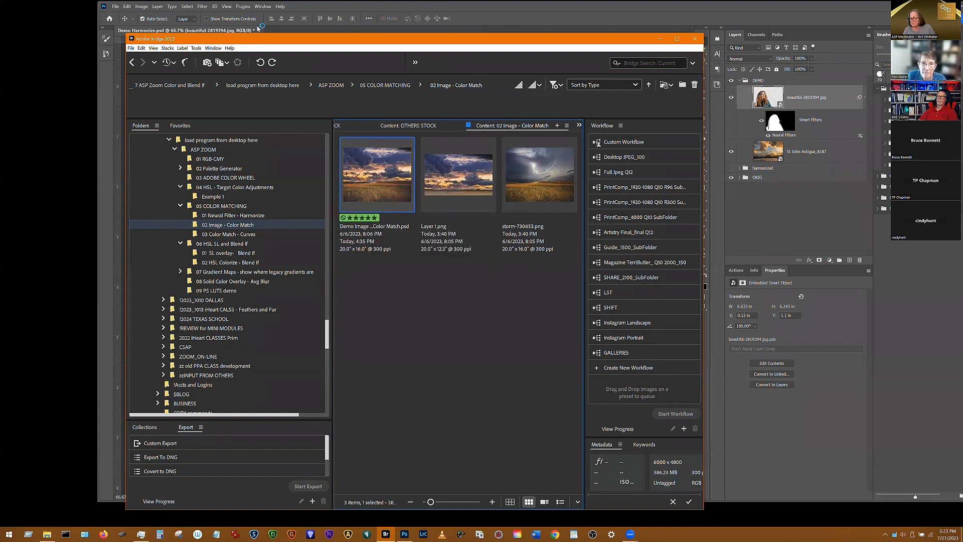
# Step: Close Demo Harmonize without saving, hide FINISHED and expand the START group's layers
pyautogui.click(694, 38)
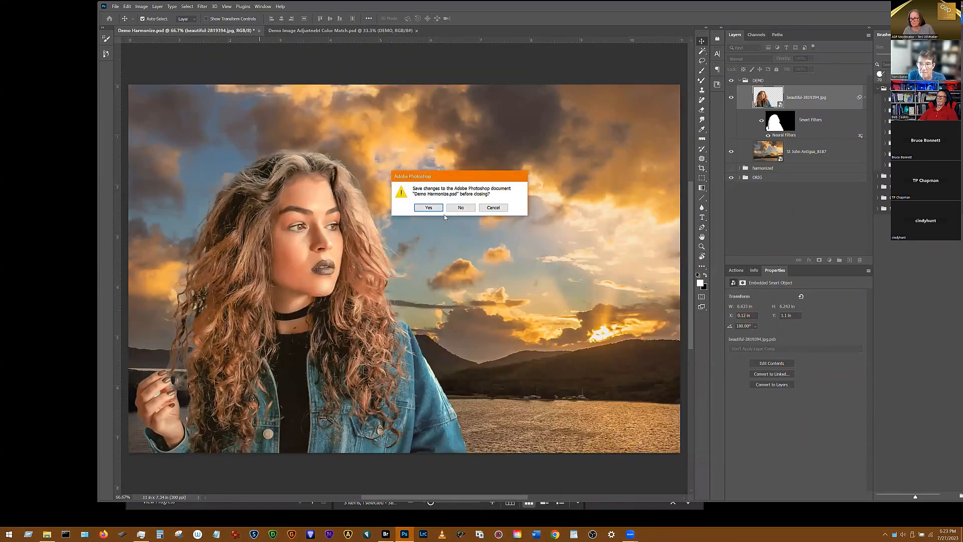
pyautogui.click(461, 207)
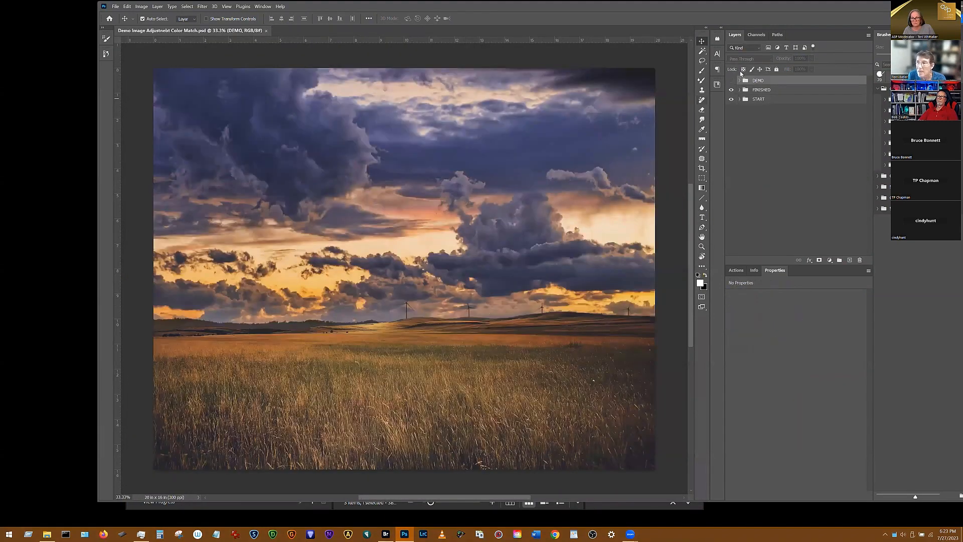
pyautogui.click(732, 81)
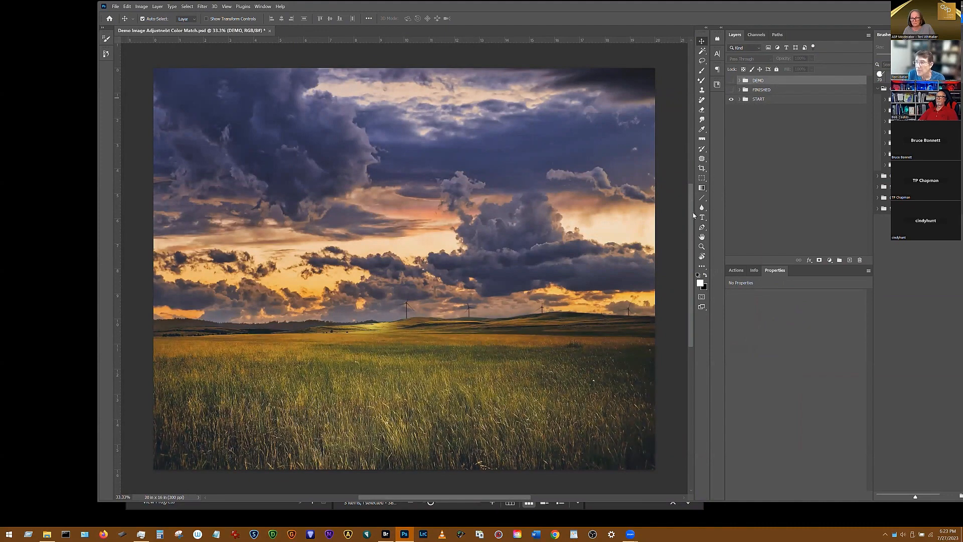
pyautogui.click(741, 99)
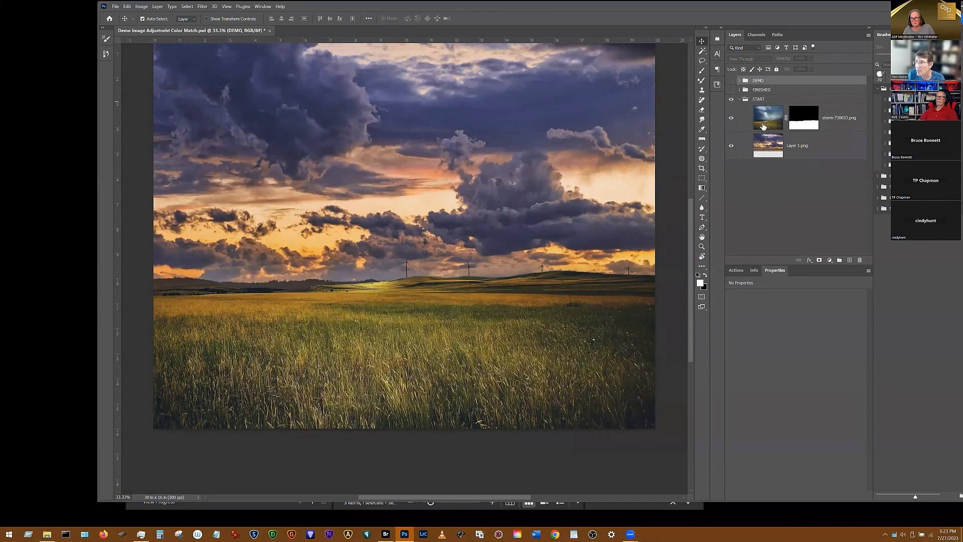
# Step: Toggle the storm-730653 grass layer off and on to compare it with the sky layer
pyautogui.click(731, 118)
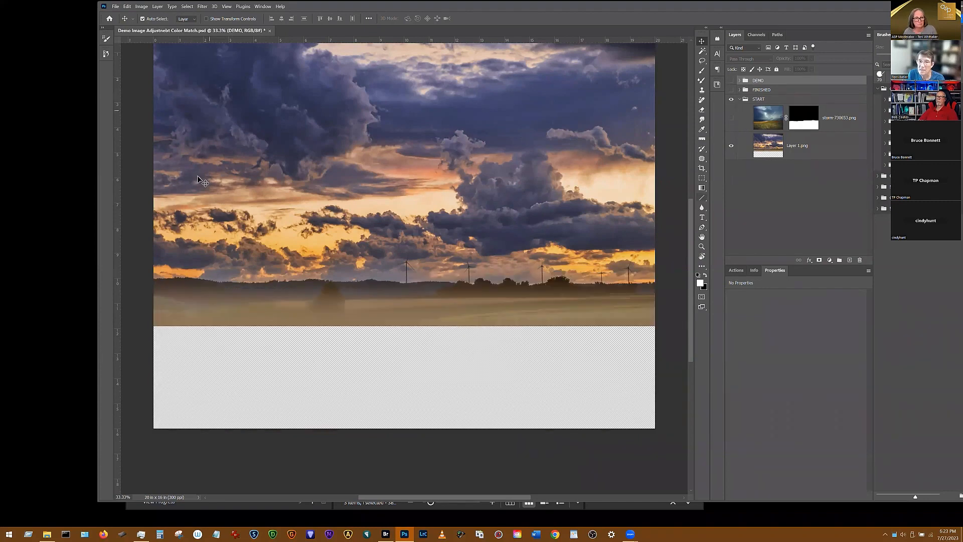
pyautogui.moveTo(728, 211)
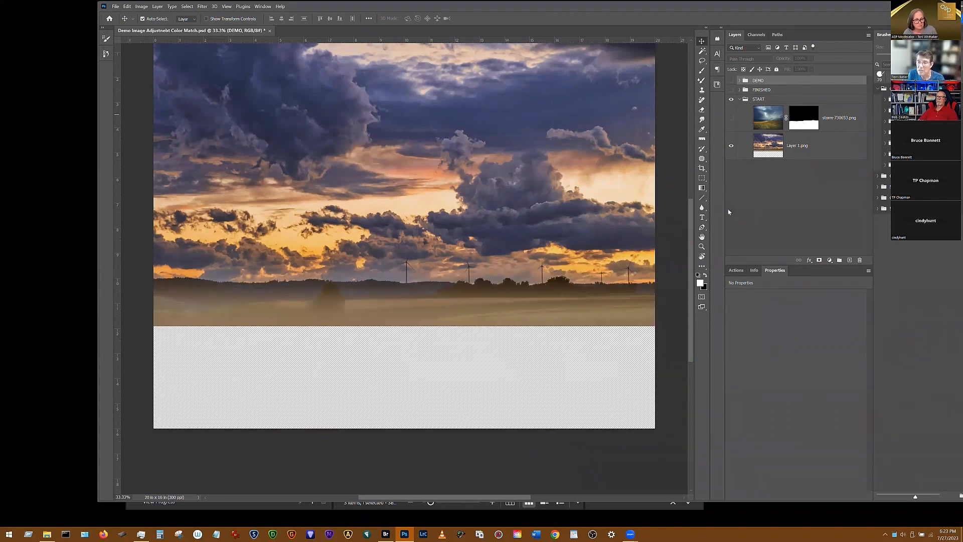
pyautogui.moveTo(713, 114)
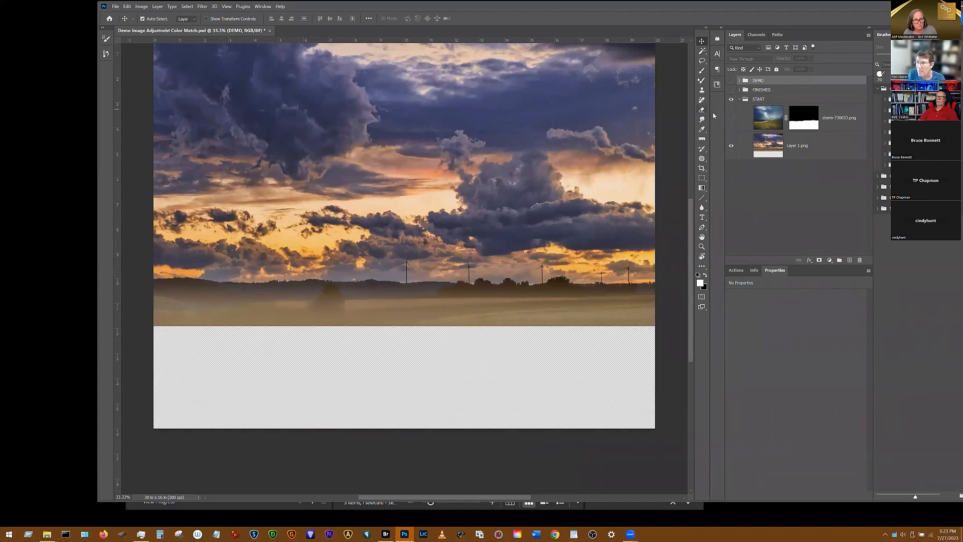
pyautogui.click(731, 118)
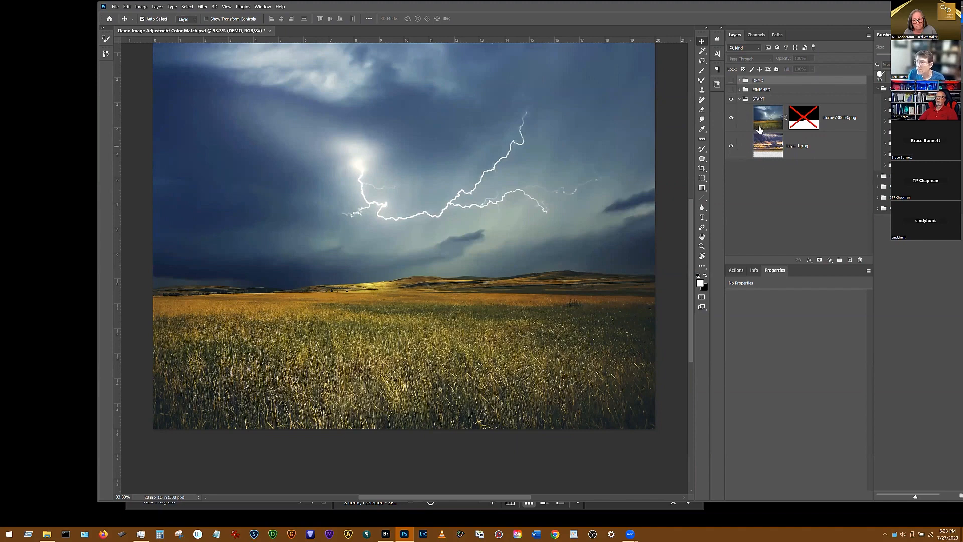
pyautogui.click(732, 117)
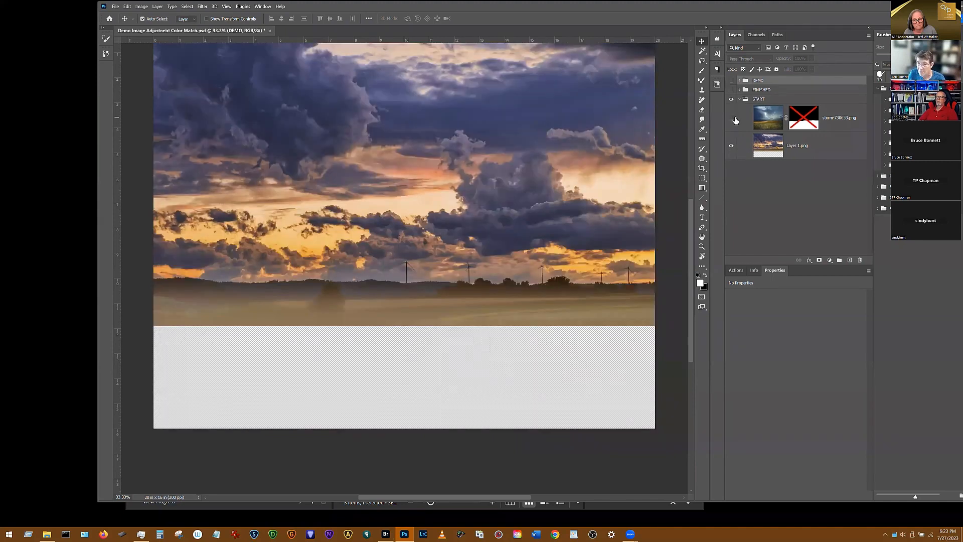
pyautogui.click(732, 118)
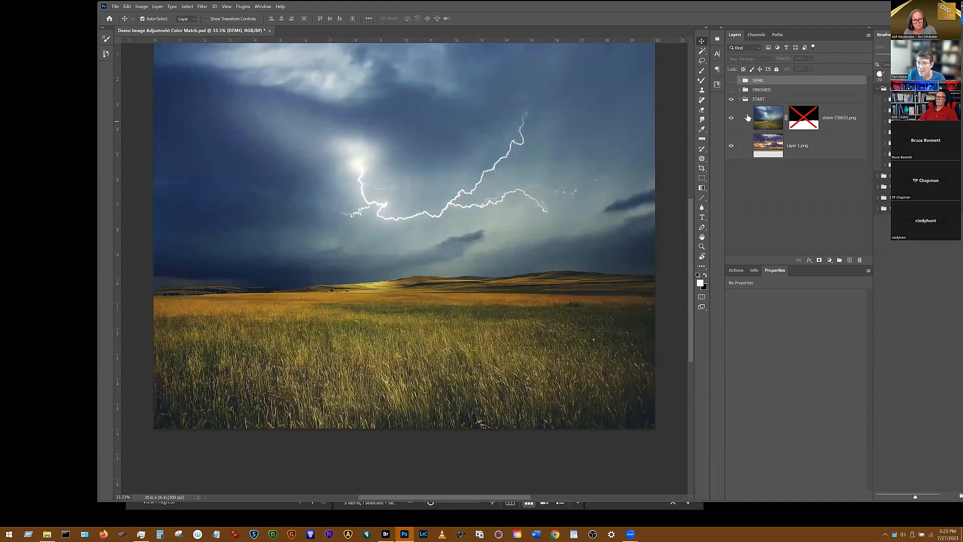
# Step: Collapse and toggle START, then reveal the FINISHED golden-grass version and expand DEMO
pyautogui.click(740, 99)
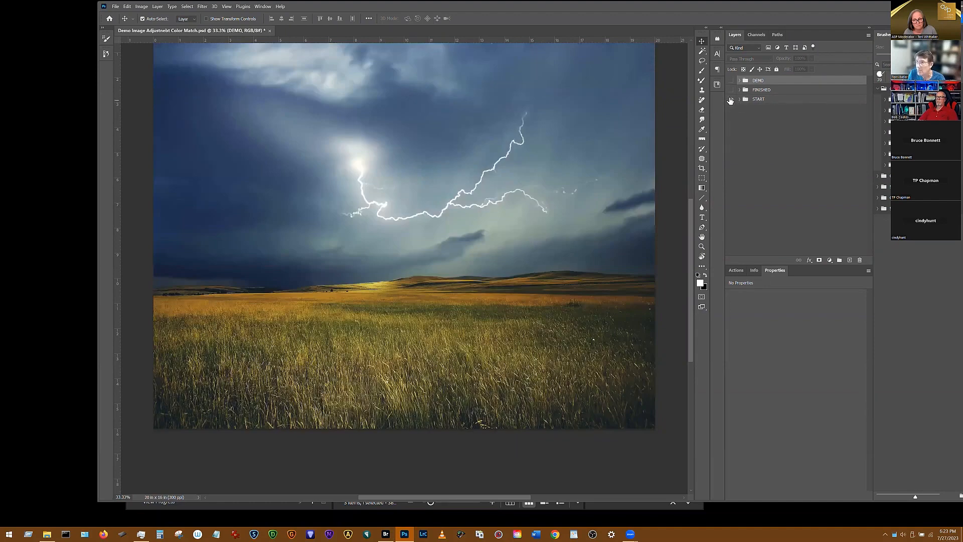
pyautogui.click(731, 99)
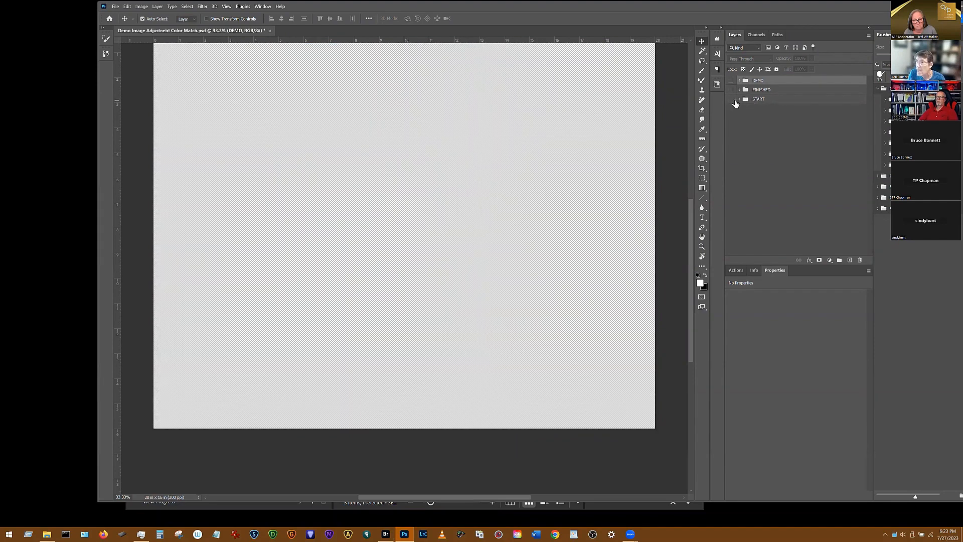
pyautogui.click(732, 90)
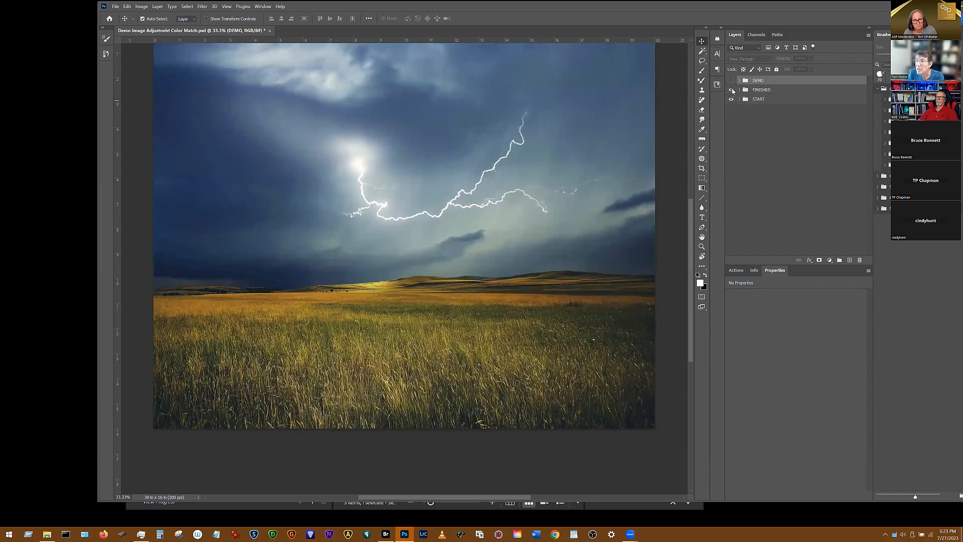
pyautogui.click(731, 90)
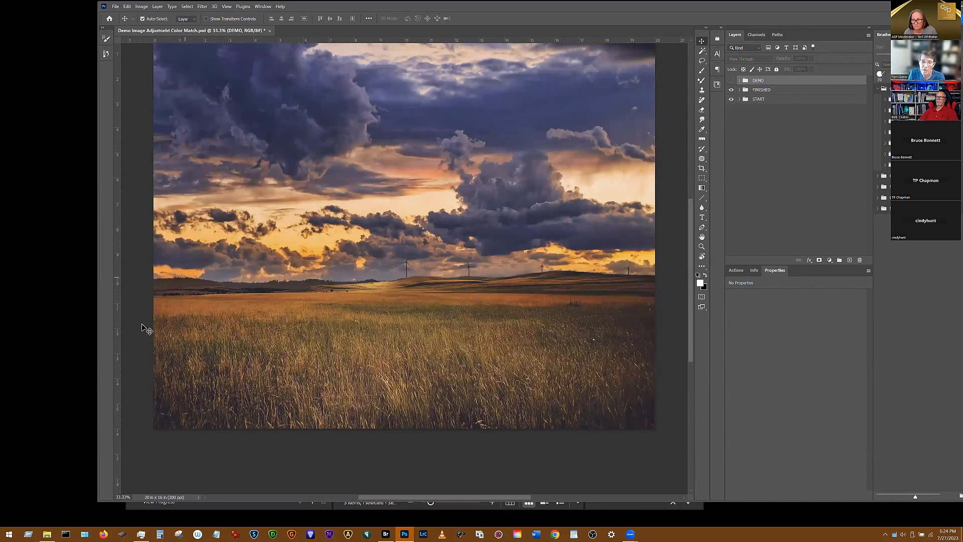
pyautogui.moveTo(575, 109)
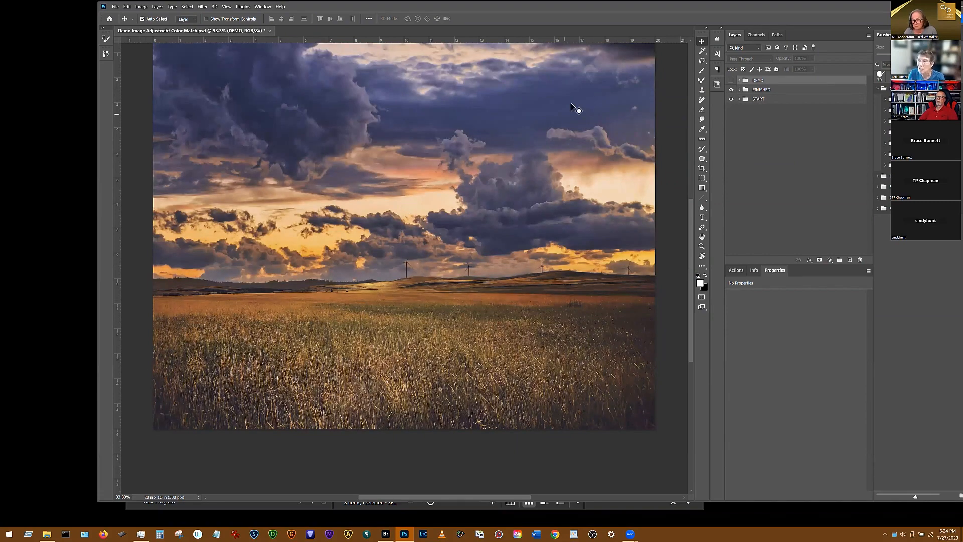
pyautogui.click(731, 89)
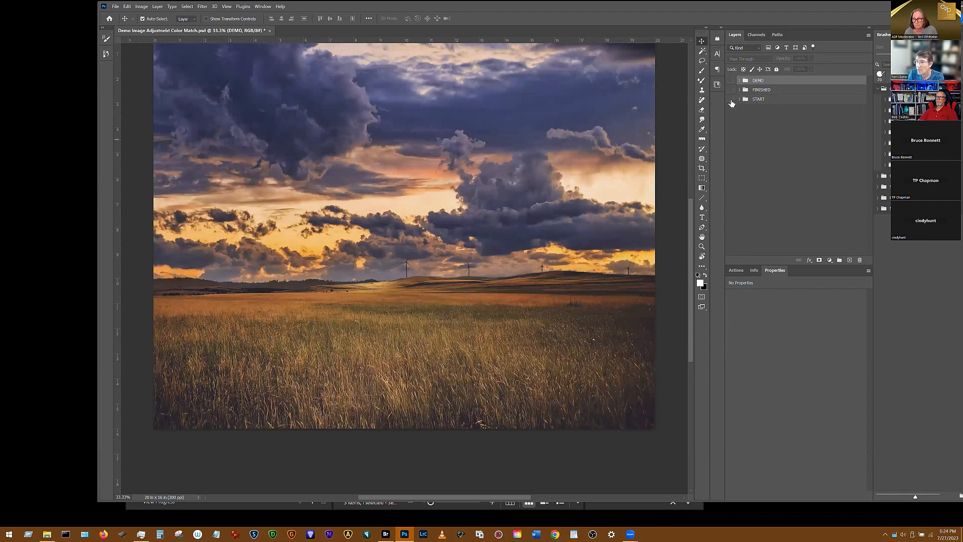
pyautogui.click(739, 81)
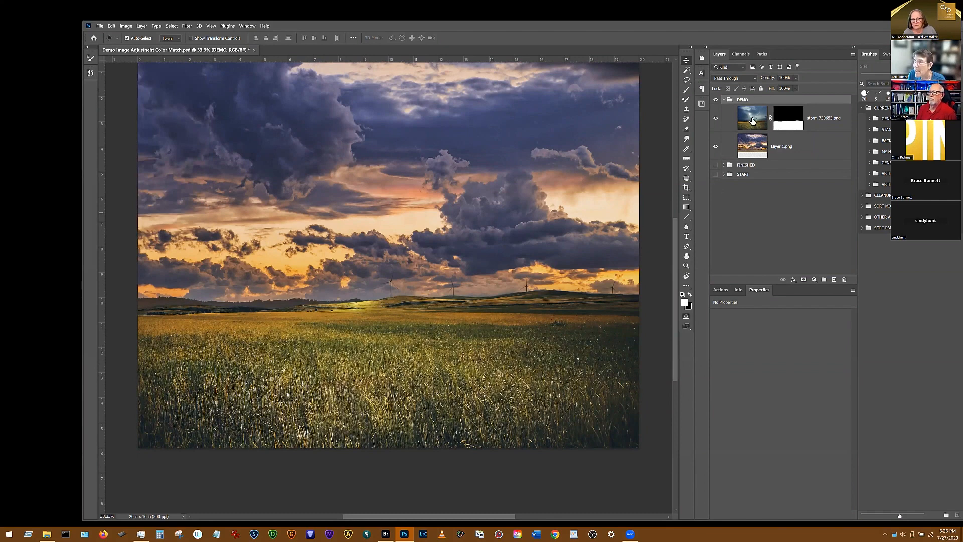
# Step: Target the storm-730653 layer in DEMO and bring up Image > Adjustments
pyautogui.click(751, 118)
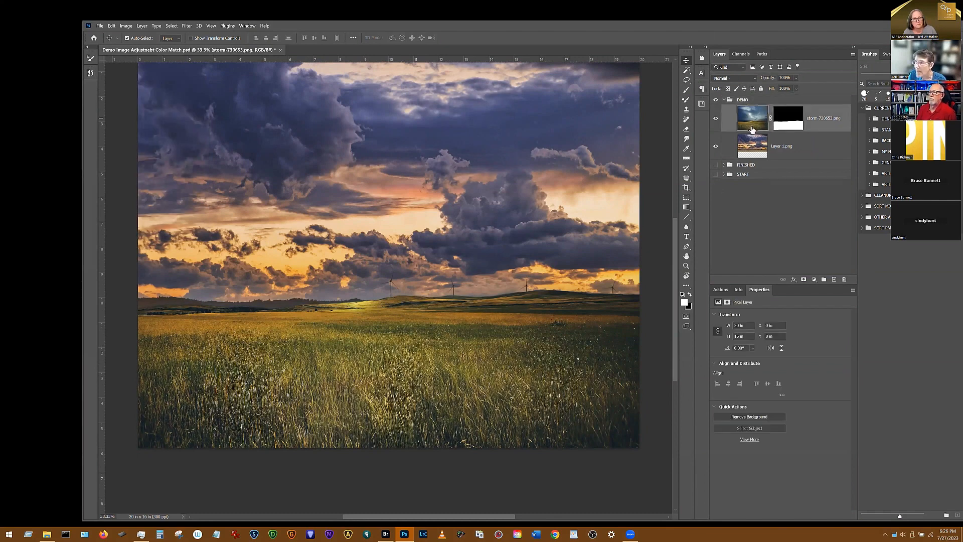
pyautogui.click(126, 25)
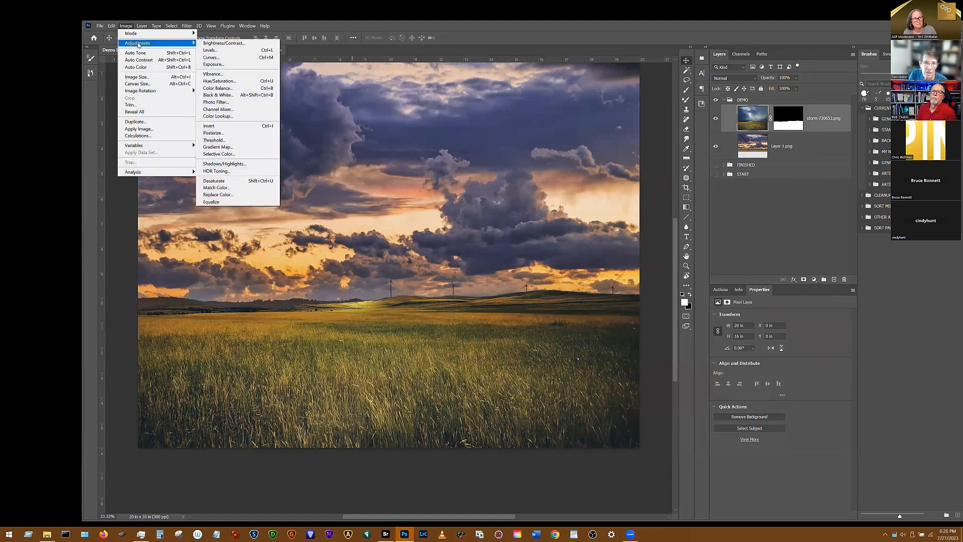
pyautogui.moveTo(215, 187)
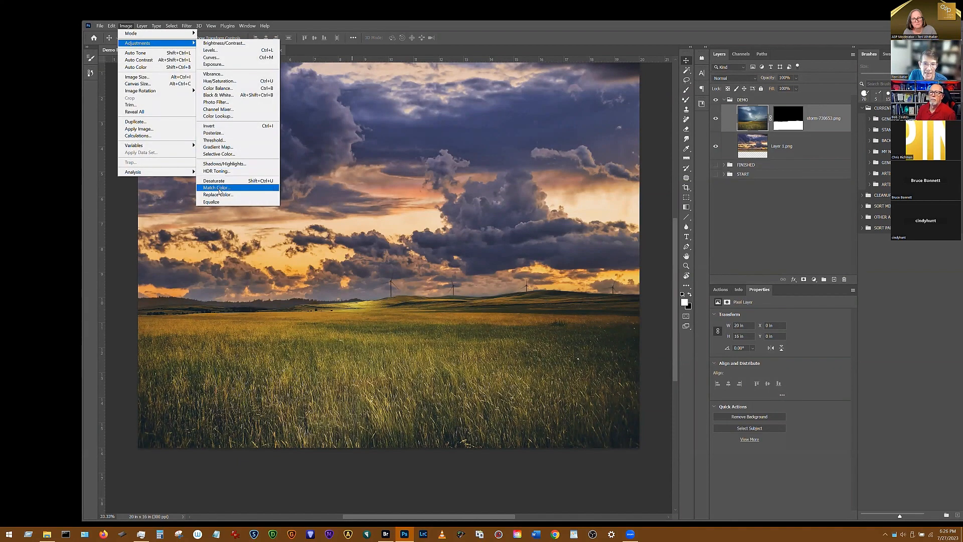
# Step: In Match Color, source colours from the current document's Layer 1.png sunset sky
pyautogui.click(215, 187)
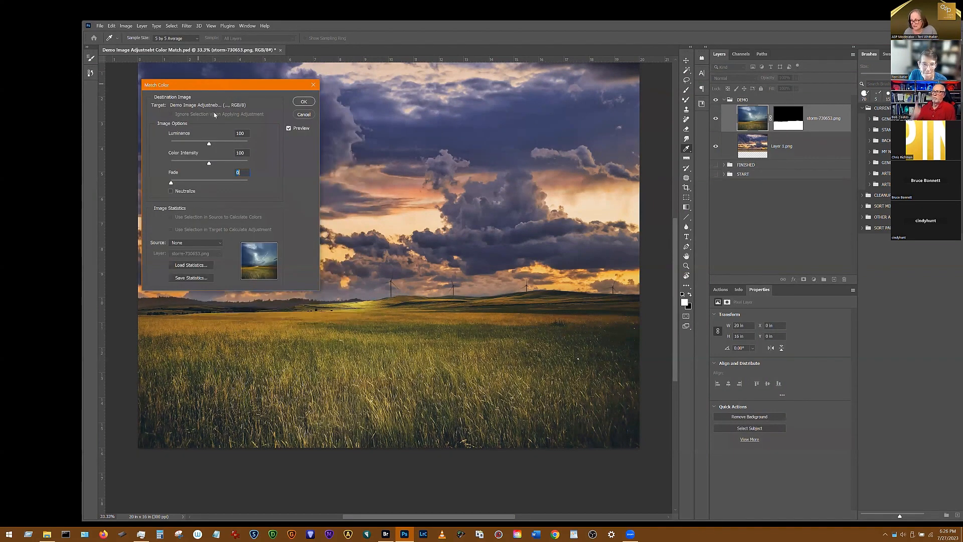
pyautogui.moveTo(199, 238)
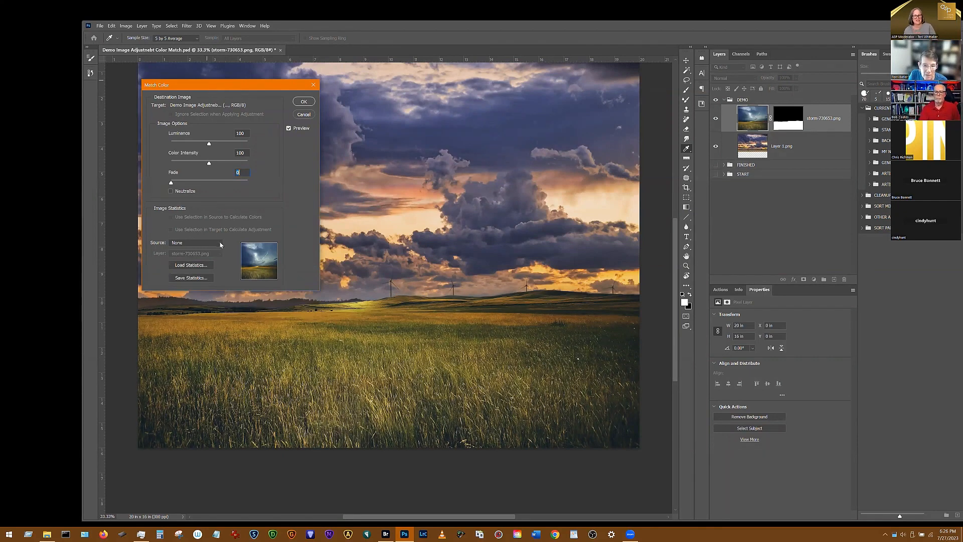
pyautogui.click(209, 241)
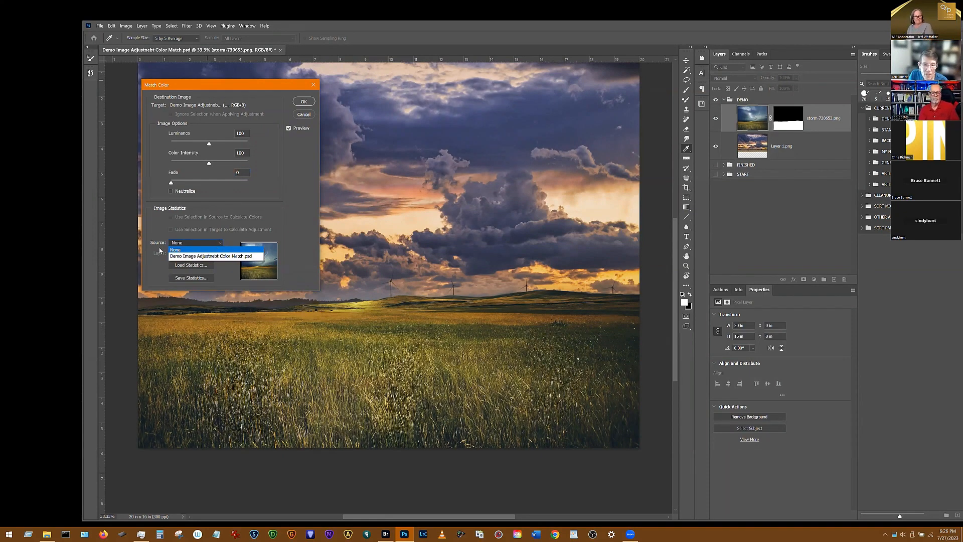
pyautogui.moveTo(212, 256)
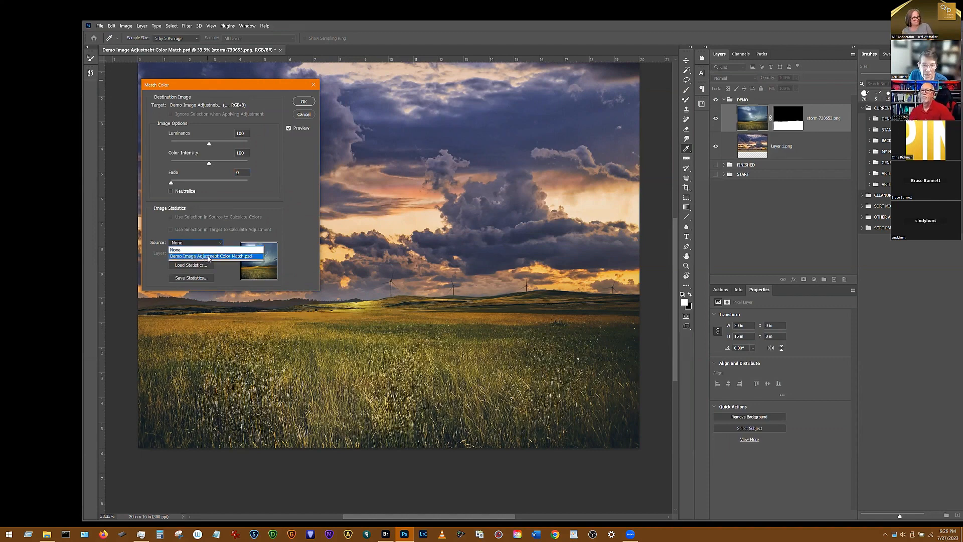
pyautogui.click(211, 255)
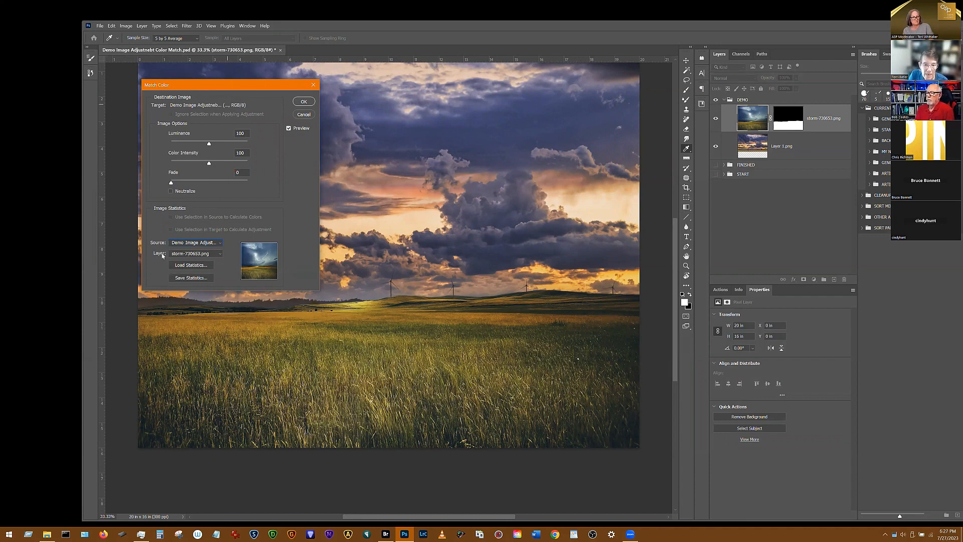
pyautogui.click(196, 253)
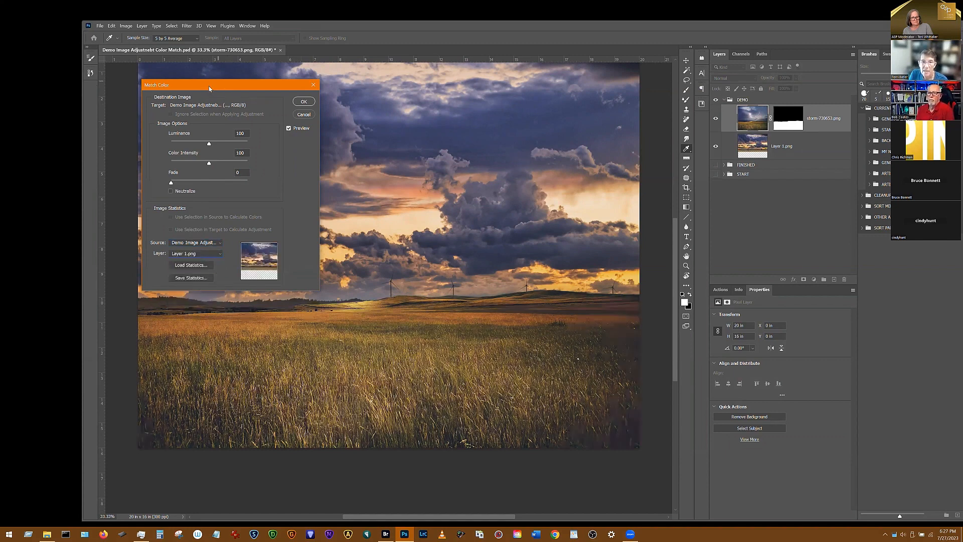
# Step: Move the Match Color dialog aside to preview the golden field, then back within reach
pyautogui.moveTo(209, 84); pyautogui.dragTo(157, 98)
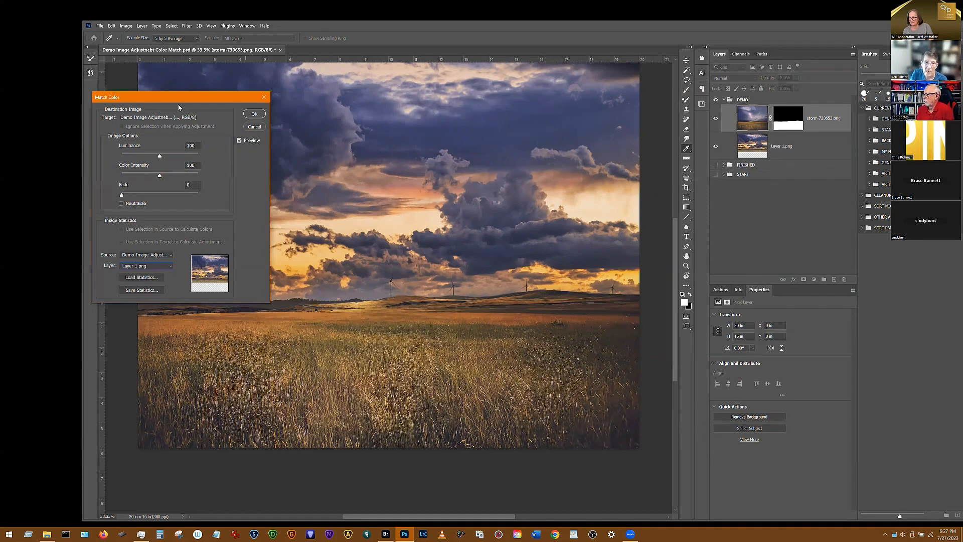
pyautogui.moveTo(179, 96); pyautogui.dragTo(123, 147)
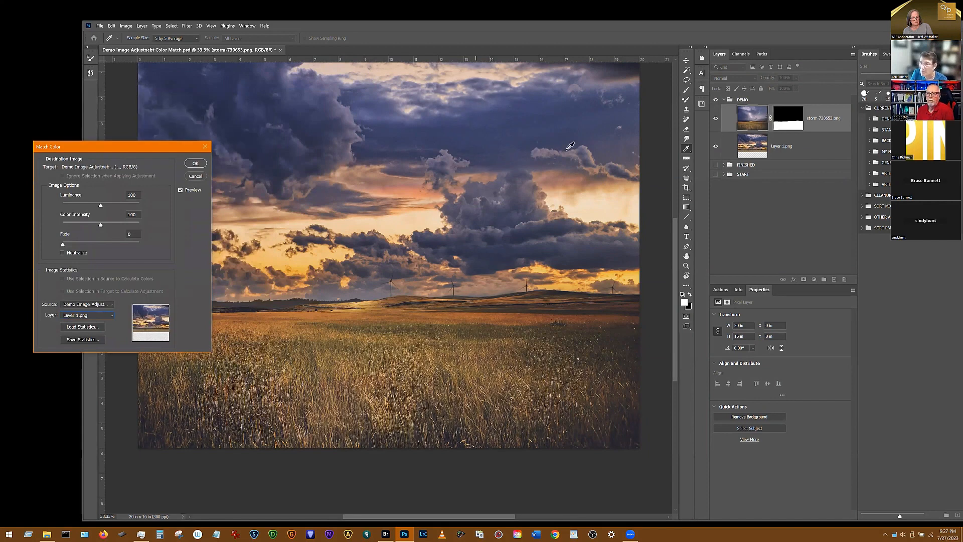
pyautogui.moveTo(414, 387)
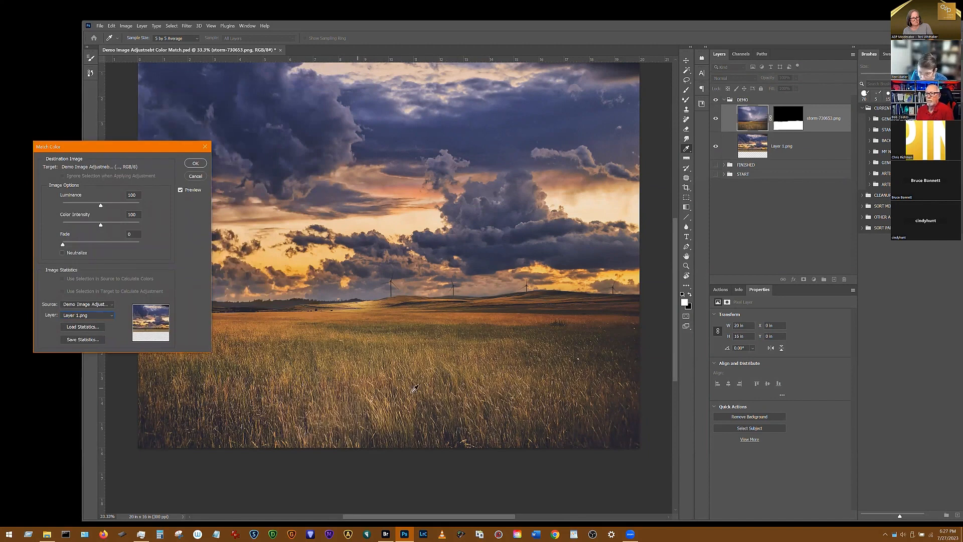
pyautogui.moveTo(381, 420)
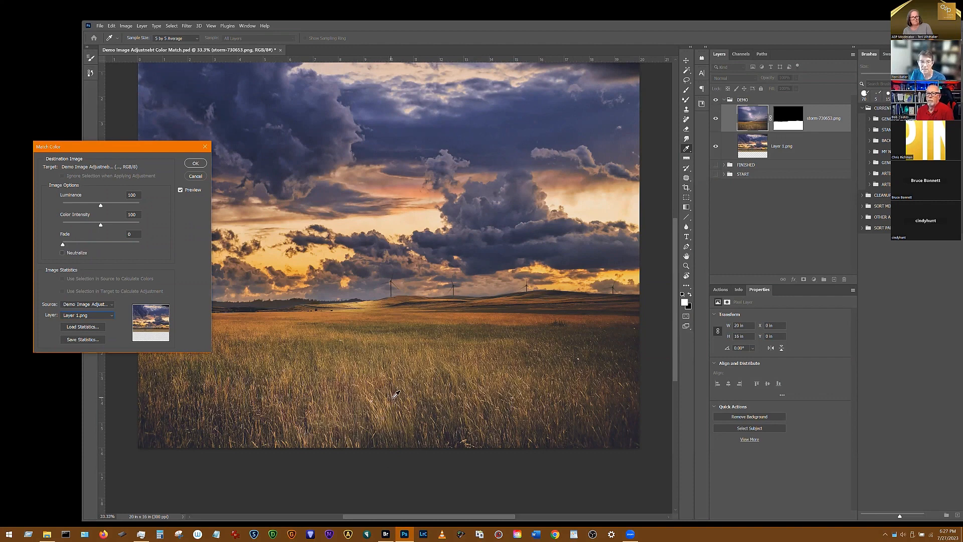
pyautogui.moveTo(399, 348)
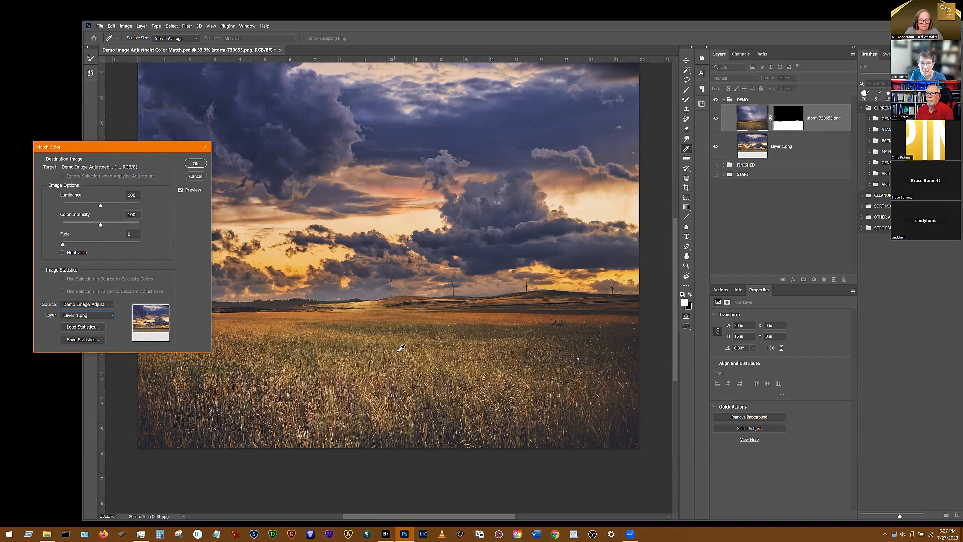
pyautogui.moveTo(413, 381)
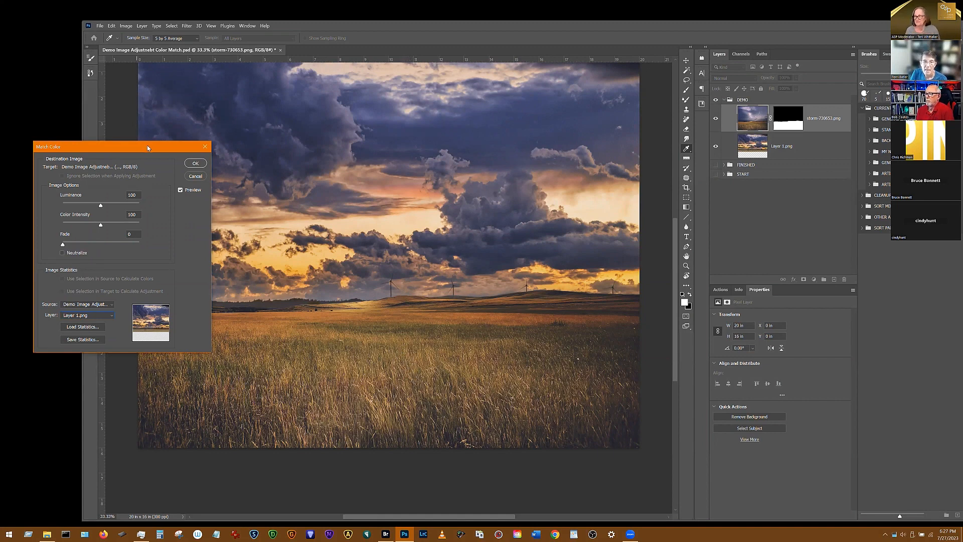
pyautogui.moveTo(122, 147); pyautogui.dragTo(224, 133)
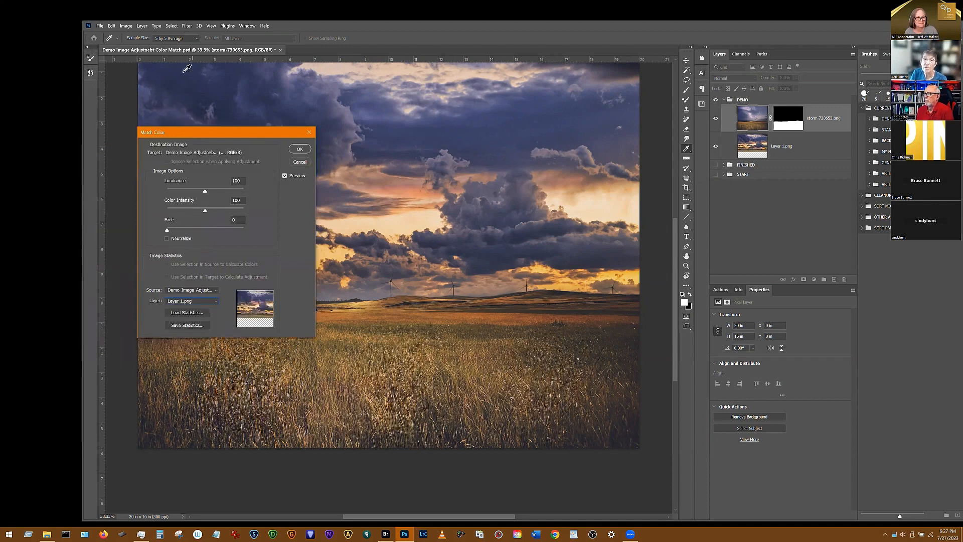
pyautogui.moveTo(226, 132); pyautogui.dragTo(283, 115)
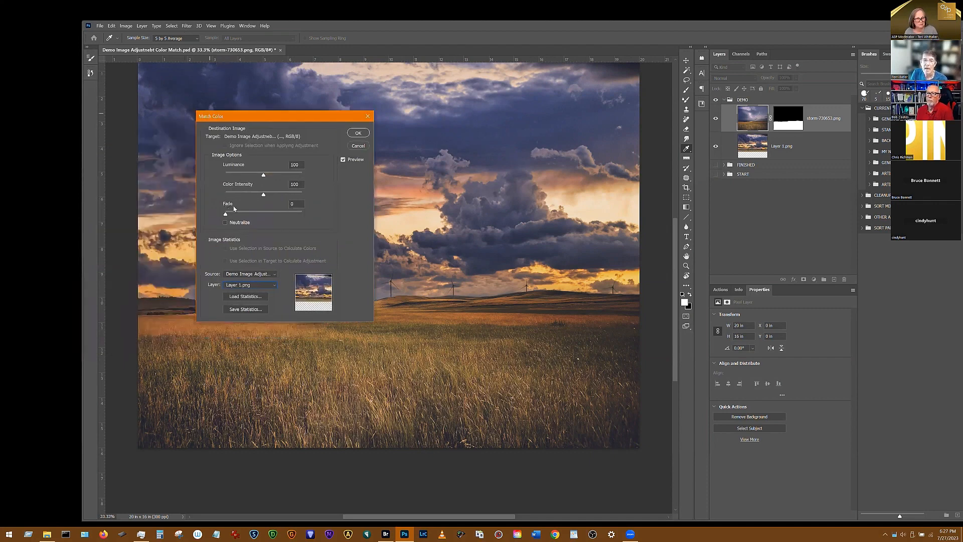
# Step: Settle Luminance and Color Intensity slightly above 100 and apply Match Color with OK
pyautogui.moveTo(263, 173); pyautogui.dragTo(257, 174)
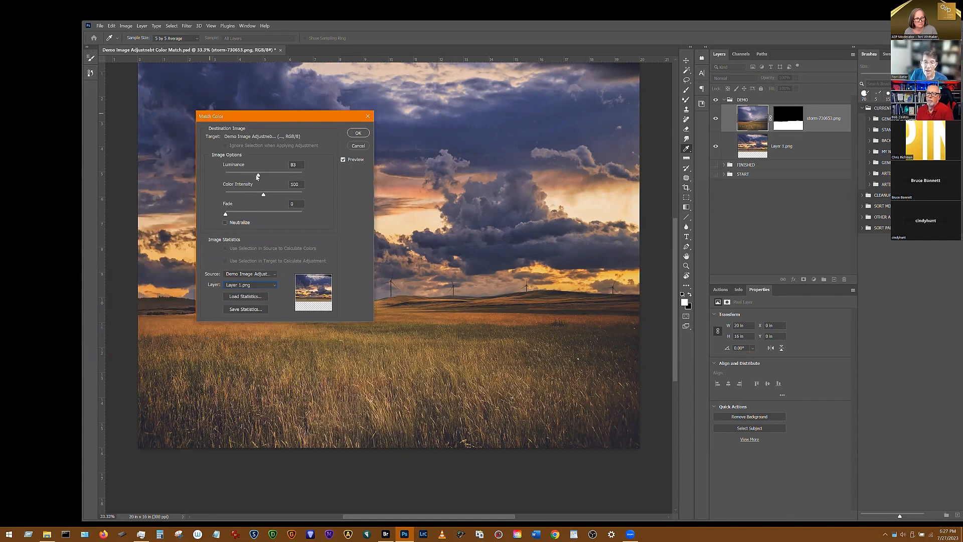
pyautogui.moveTo(257, 177); pyautogui.dragTo(281, 177)
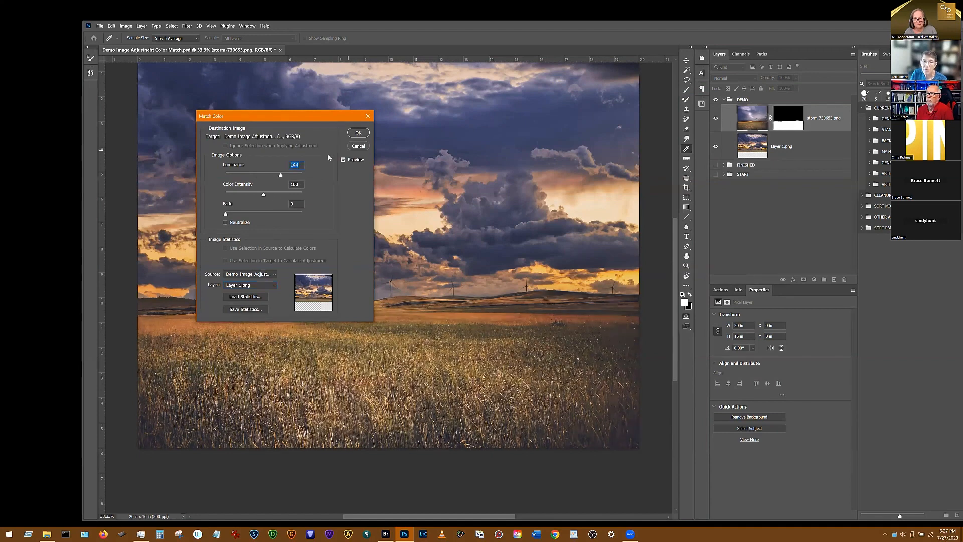
pyautogui.moveTo(280, 175); pyautogui.dragTo(275, 174)
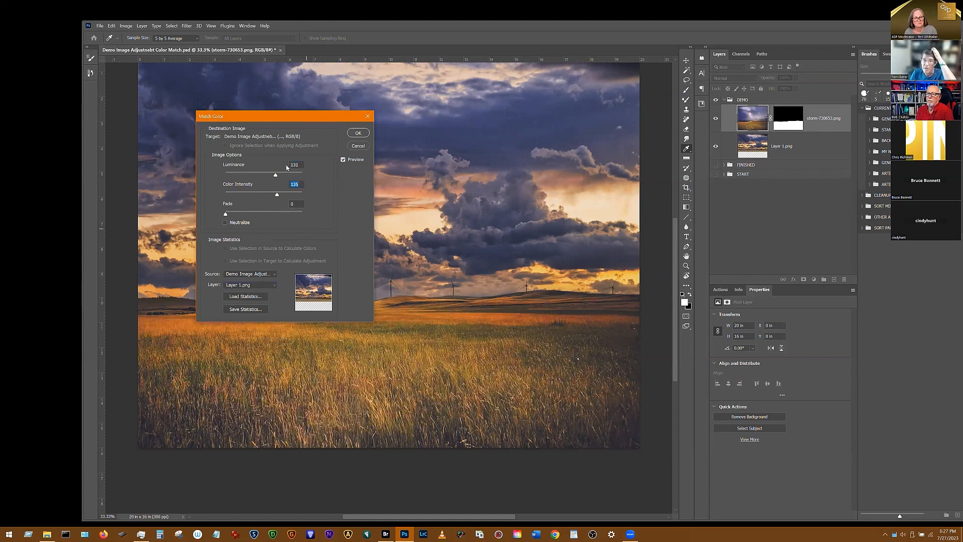
pyautogui.moveTo(274, 175); pyautogui.dragTo(264, 174)
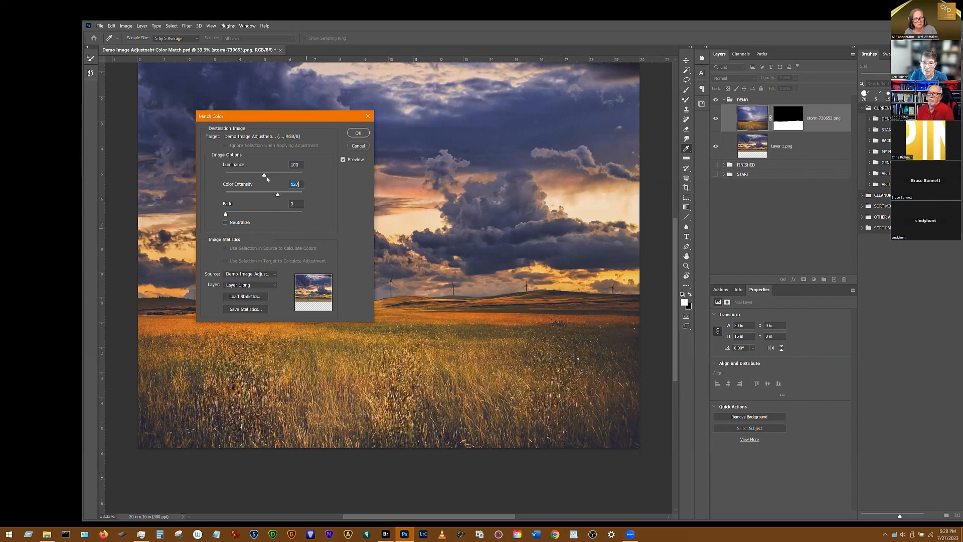
pyautogui.moveTo(264, 175); pyautogui.dragTo(269, 174)
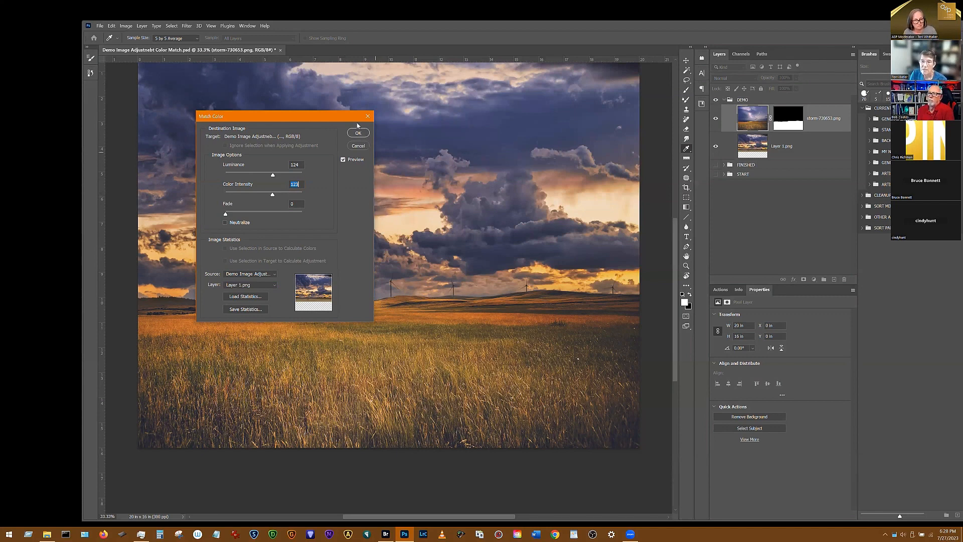
pyautogui.click(358, 133)
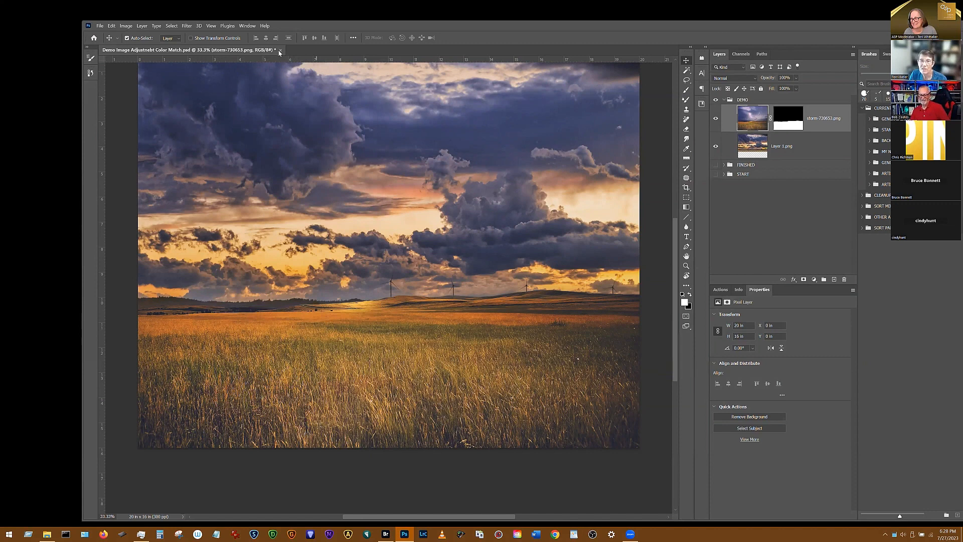
pyautogui.moveTo(196, 392)
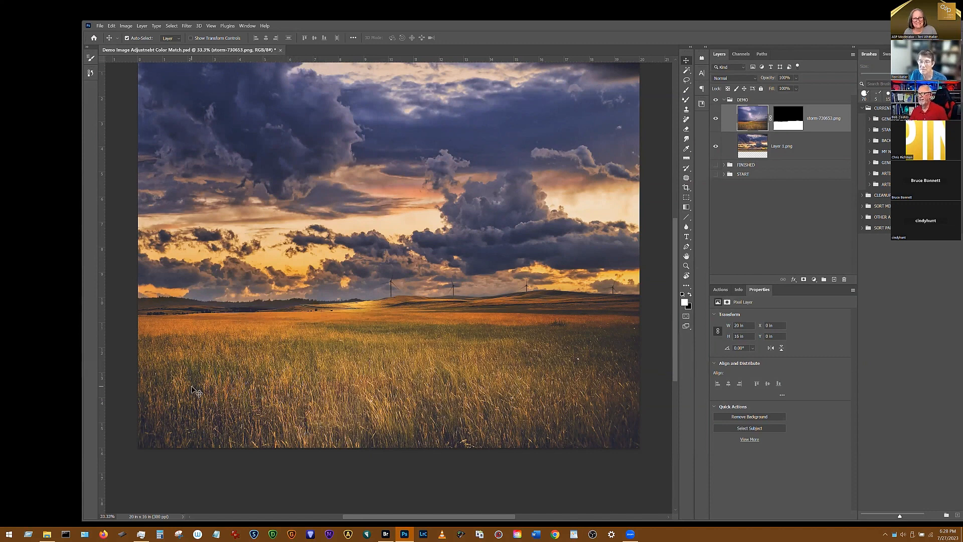
pyautogui.moveTo(434, 121)
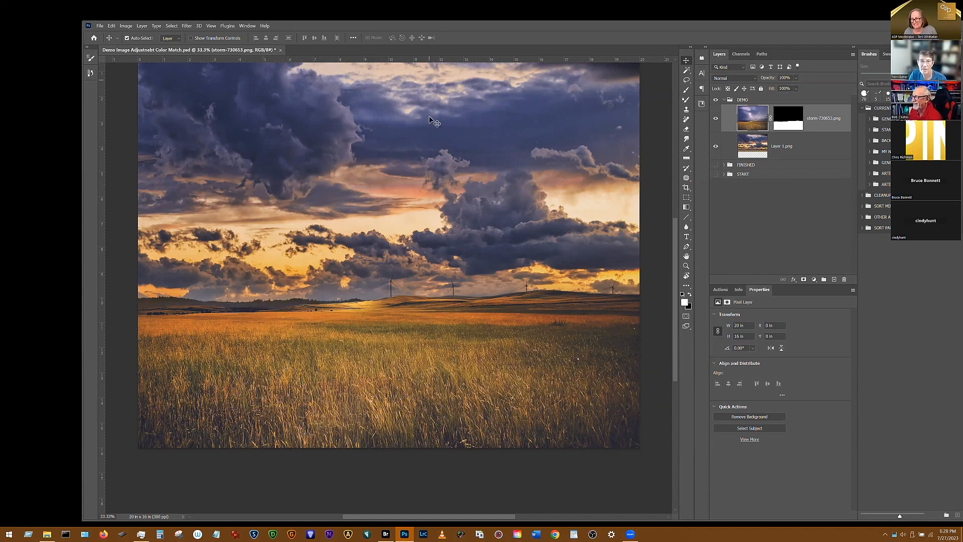
pyautogui.moveTo(430, 102)
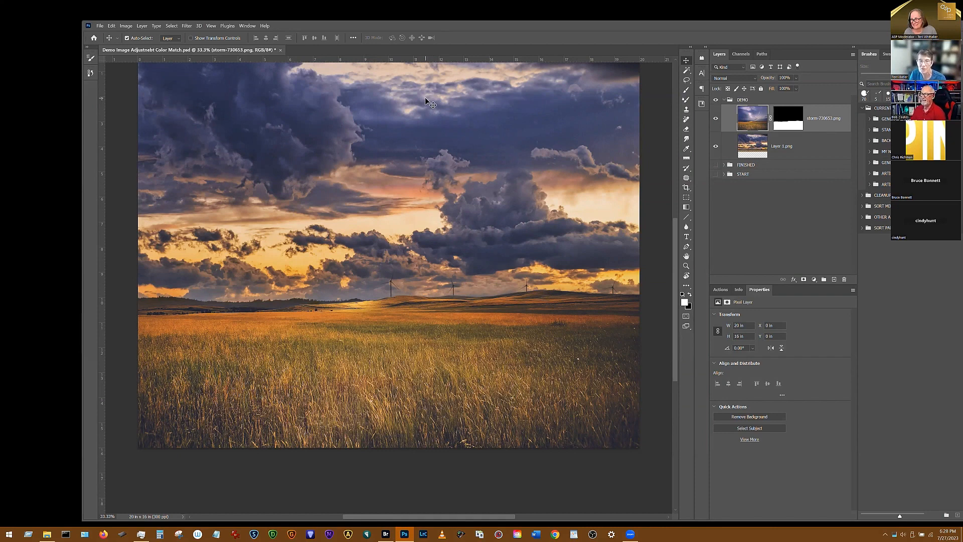
pyautogui.moveTo(330, 149)
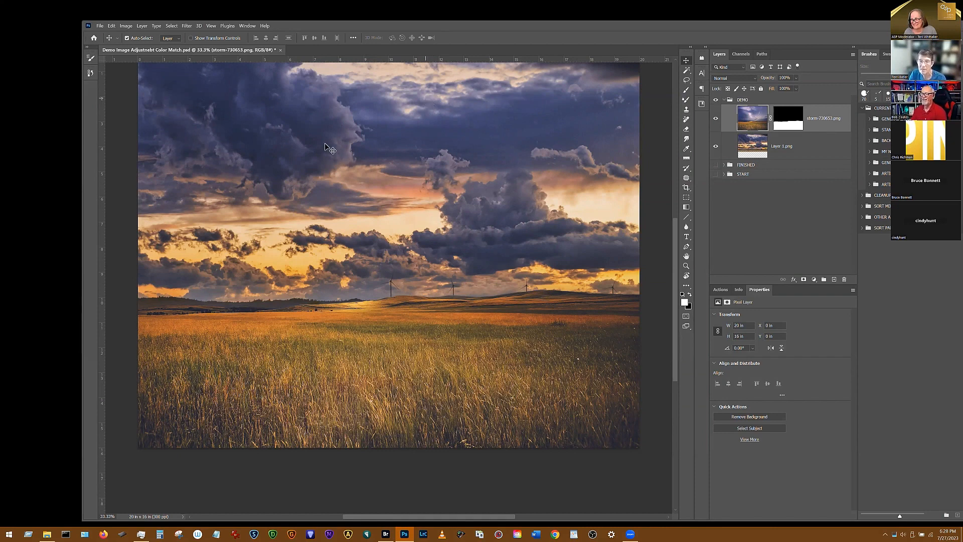
# Step: Close the recoloured sunset field document
pyautogui.click(280, 51)
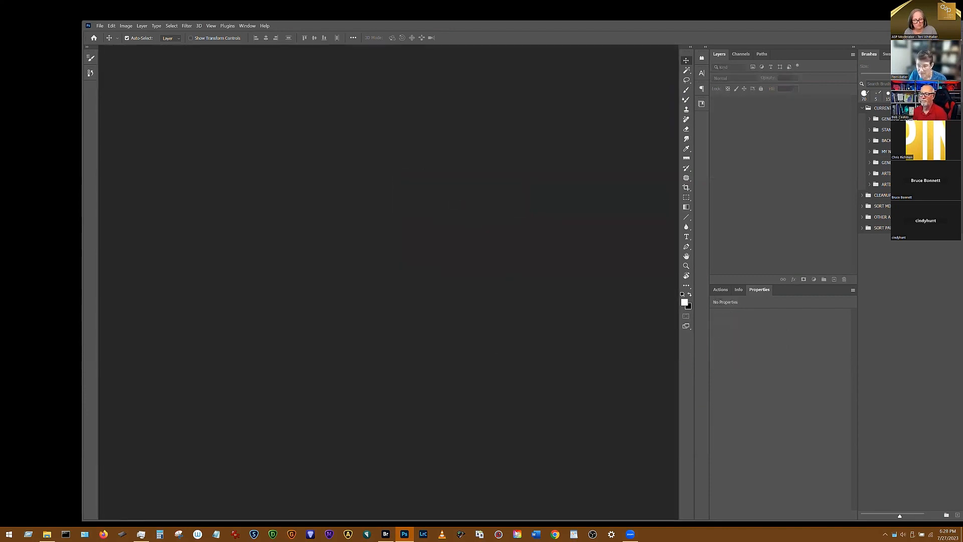
# Step: In Bridge, show 03 Color Match - Curves and bring up actions for Color Match with Curves.psd
pyautogui.click(385, 533)
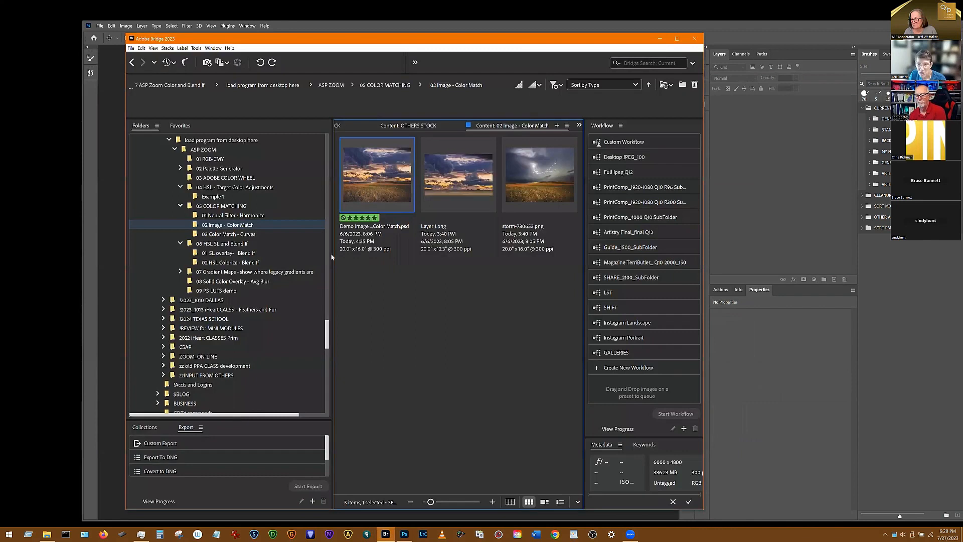
pyautogui.click(228, 234)
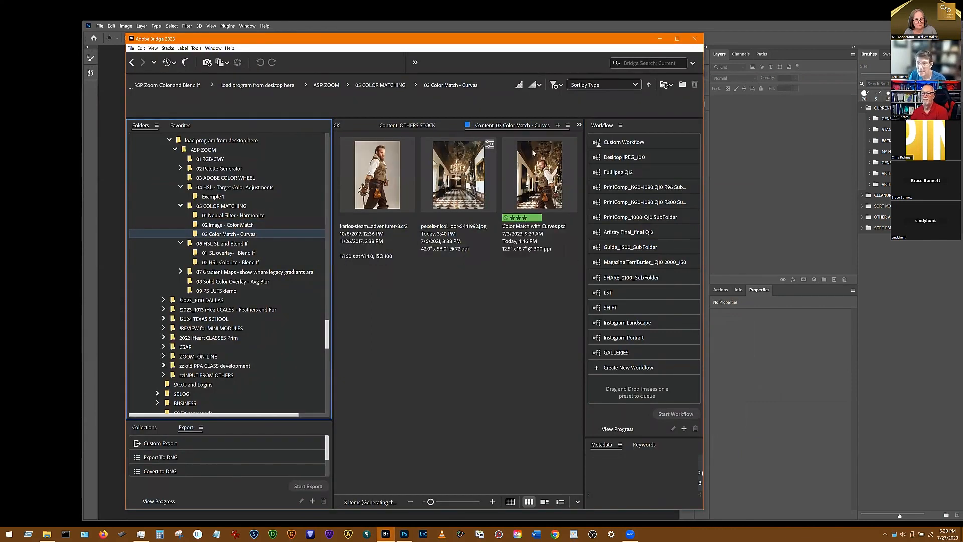
pyautogui.rightClick(539, 174)
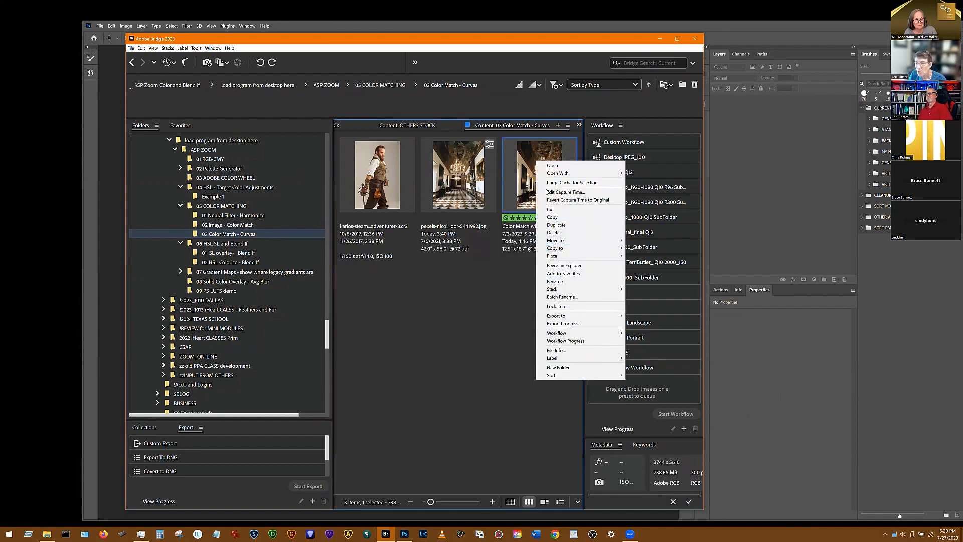
pyautogui.moveTo(564, 209)
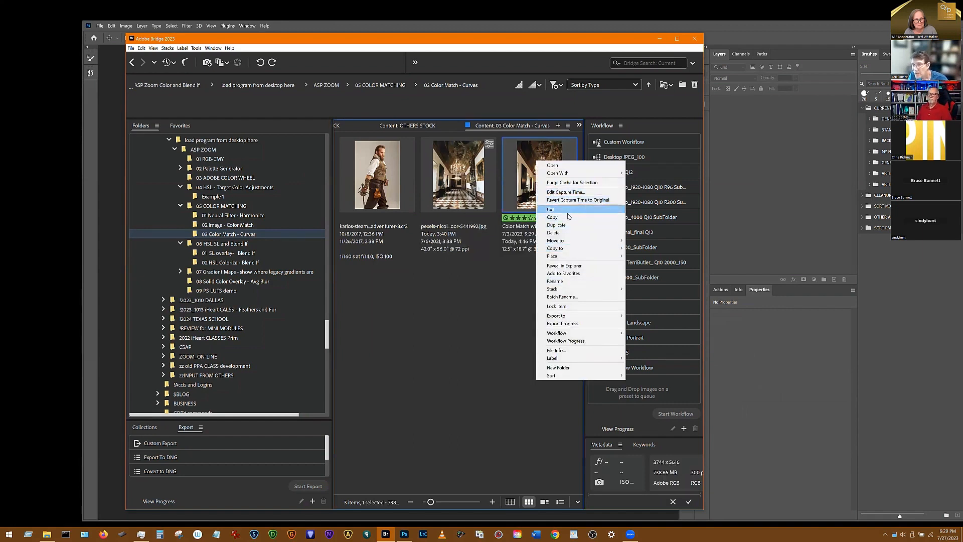
pyautogui.moveTo(551, 166)
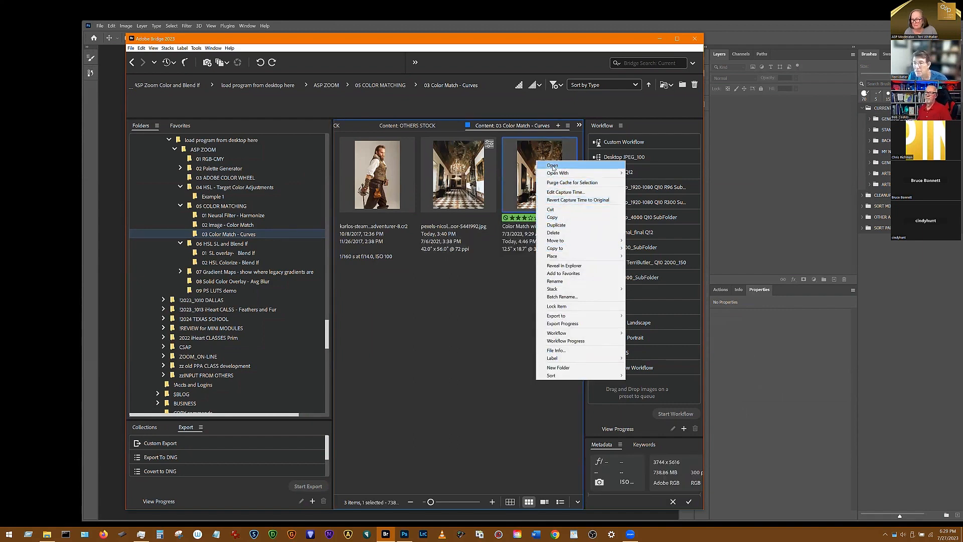